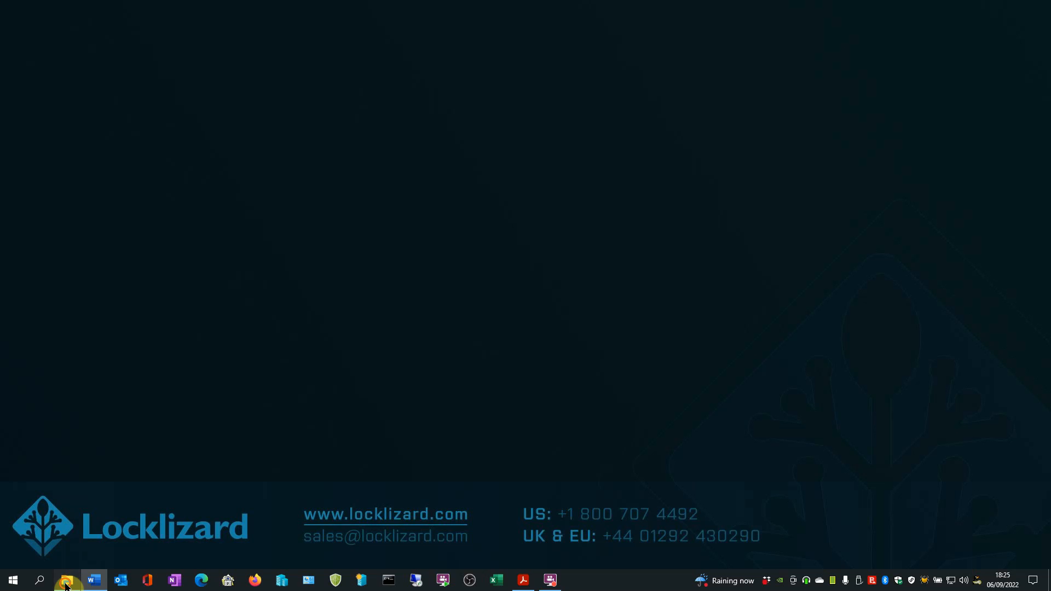
Select all five secure PDF files in USB Files and send them to Protect to USB
click(66, 580)
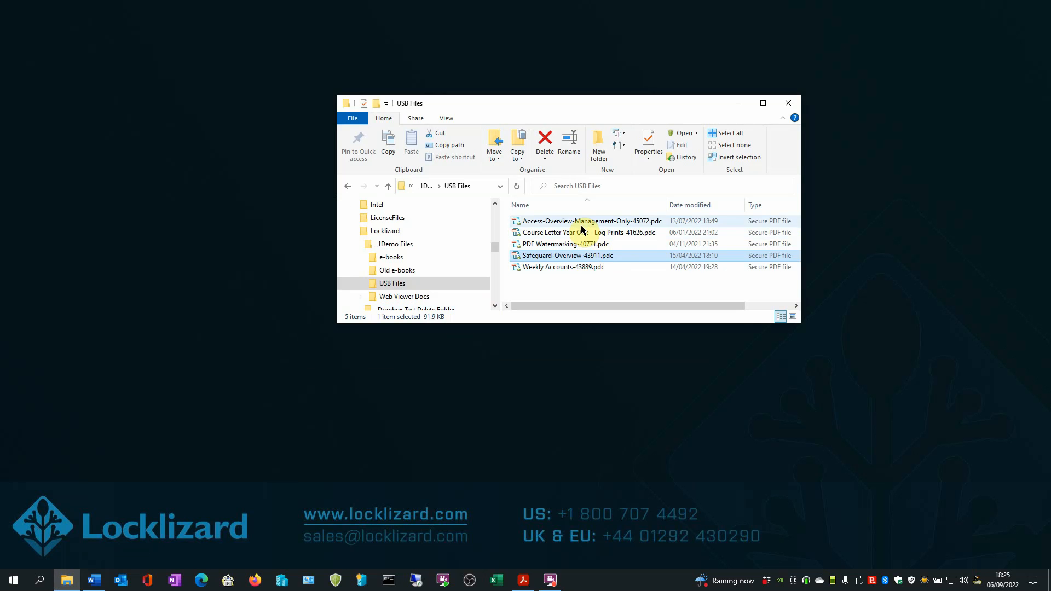
click(593, 221)
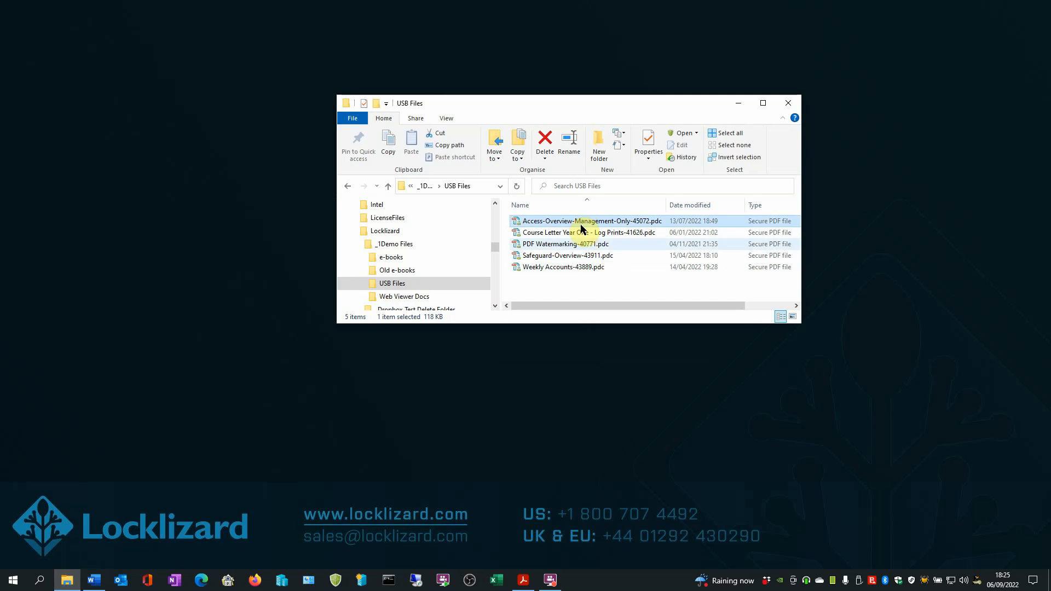
key(ctrl+a)
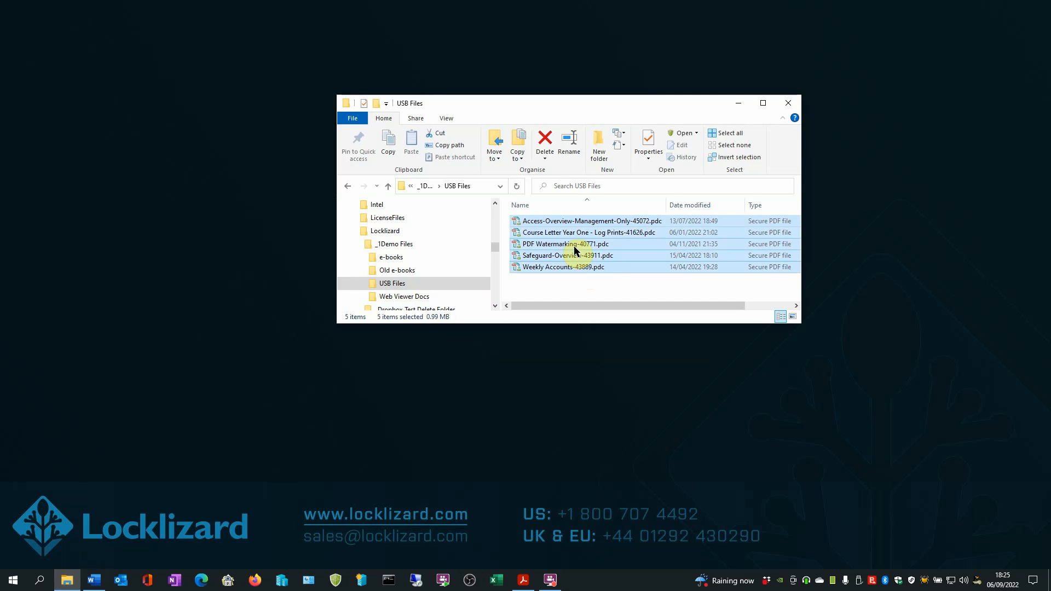
right_click(575, 243)
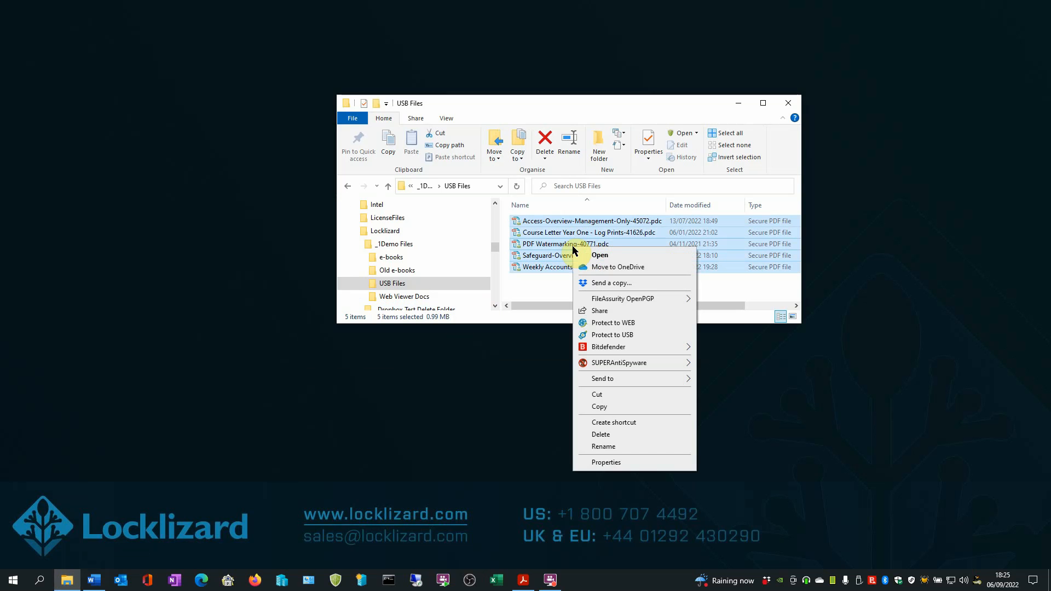
mouse_move(609, 336)
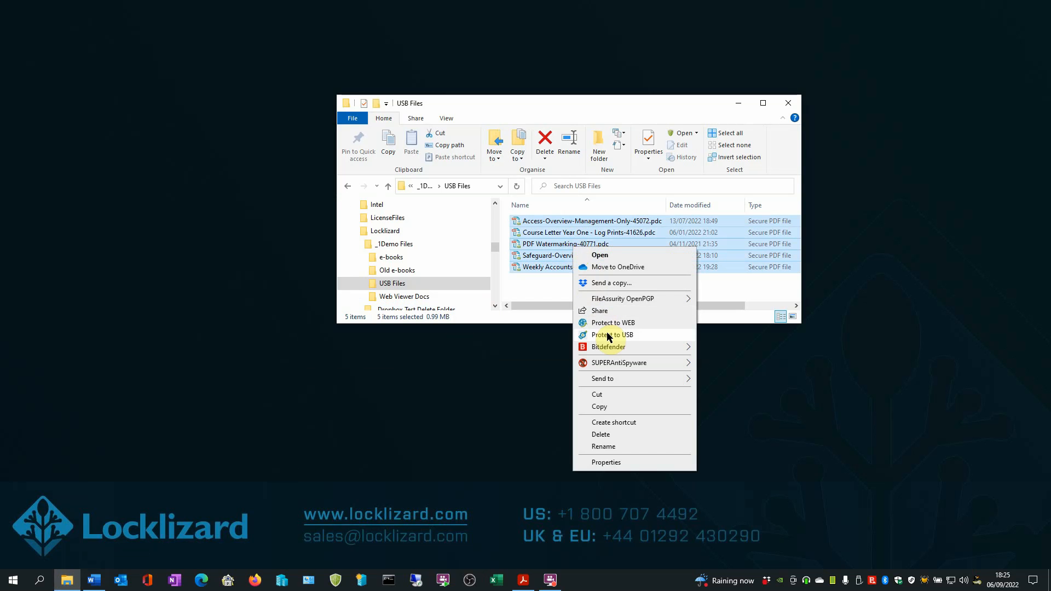
click(613, 335)
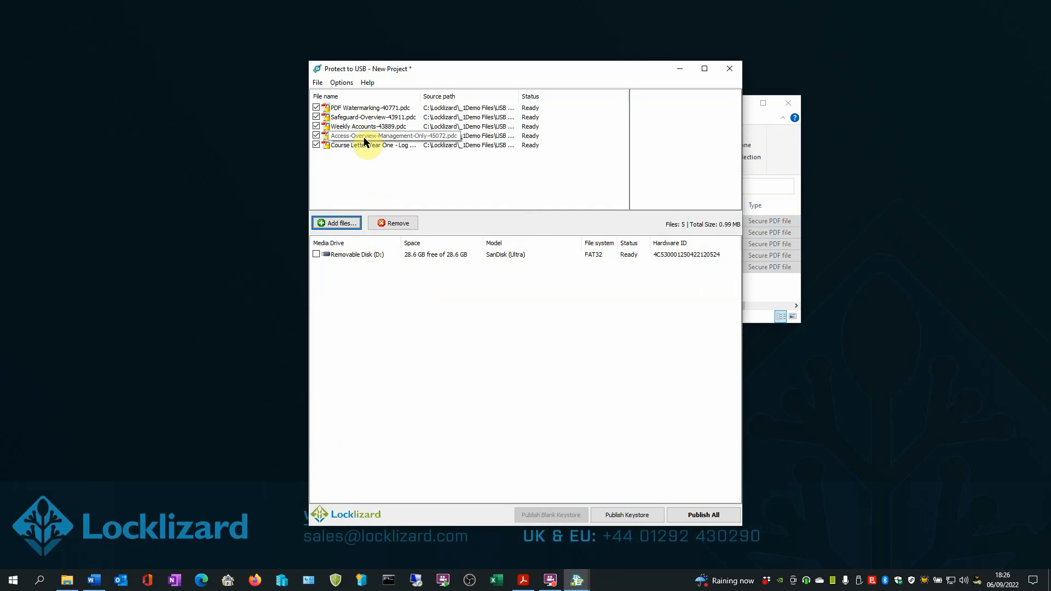
mouse_move(462, 263)
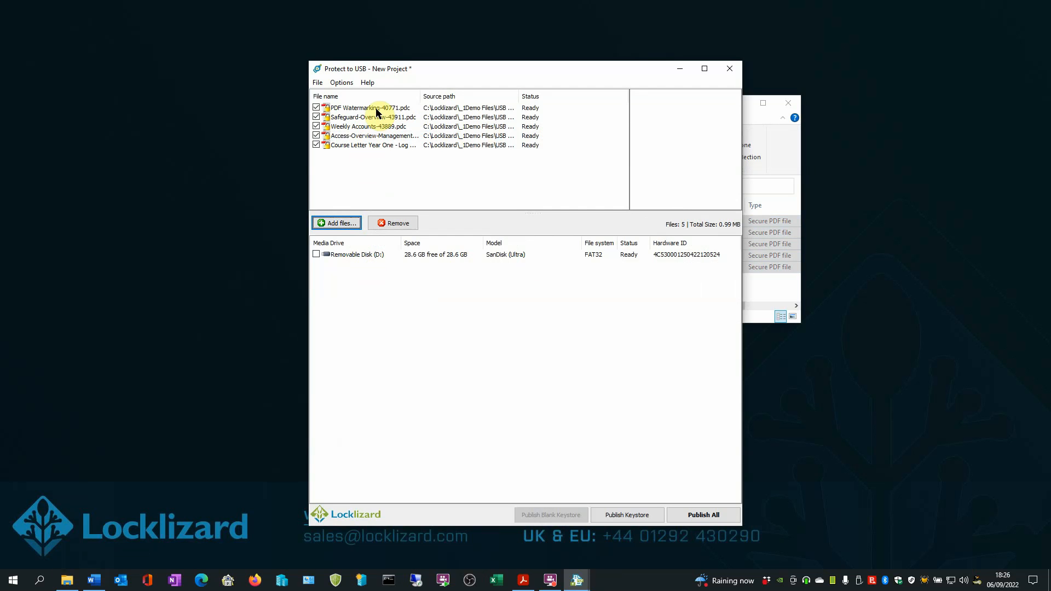
Review the new project: five ready files totalling 0.99 MB and the SanDisk USB drive
click(376, 108)
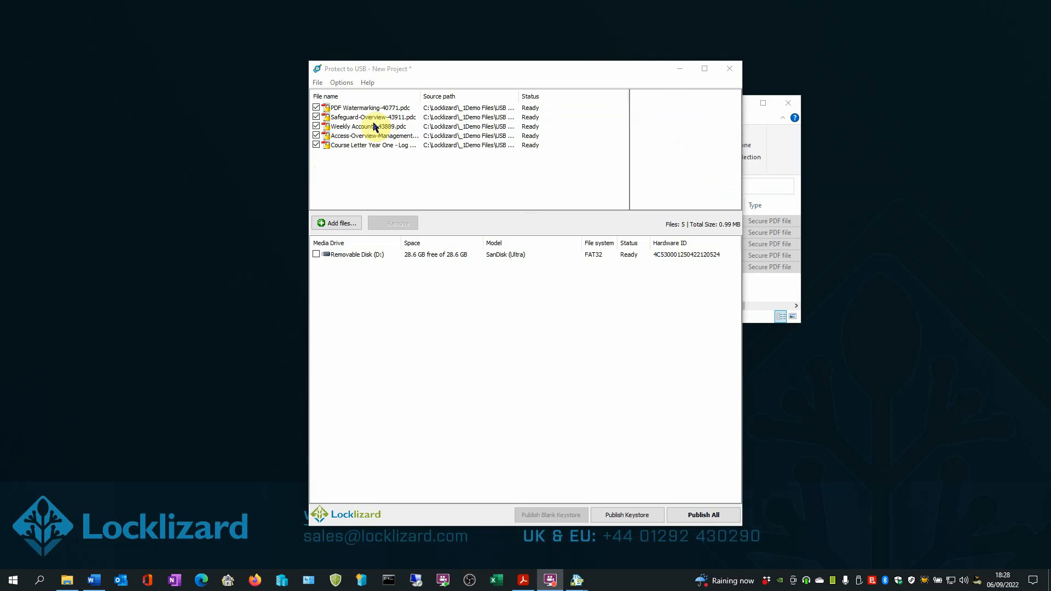
click(370, 107)
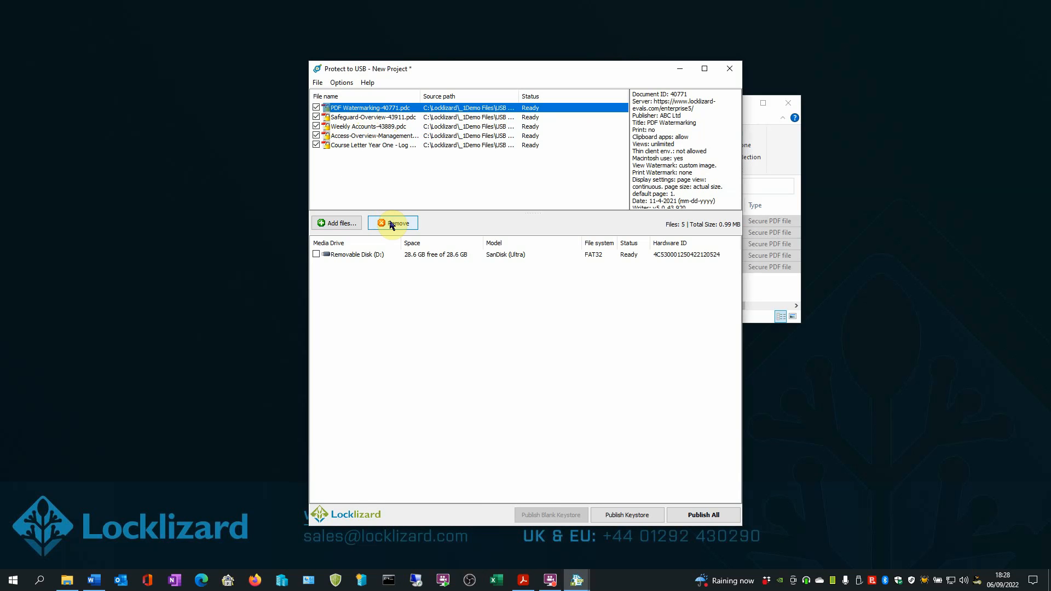
mouse_move(368, 124)
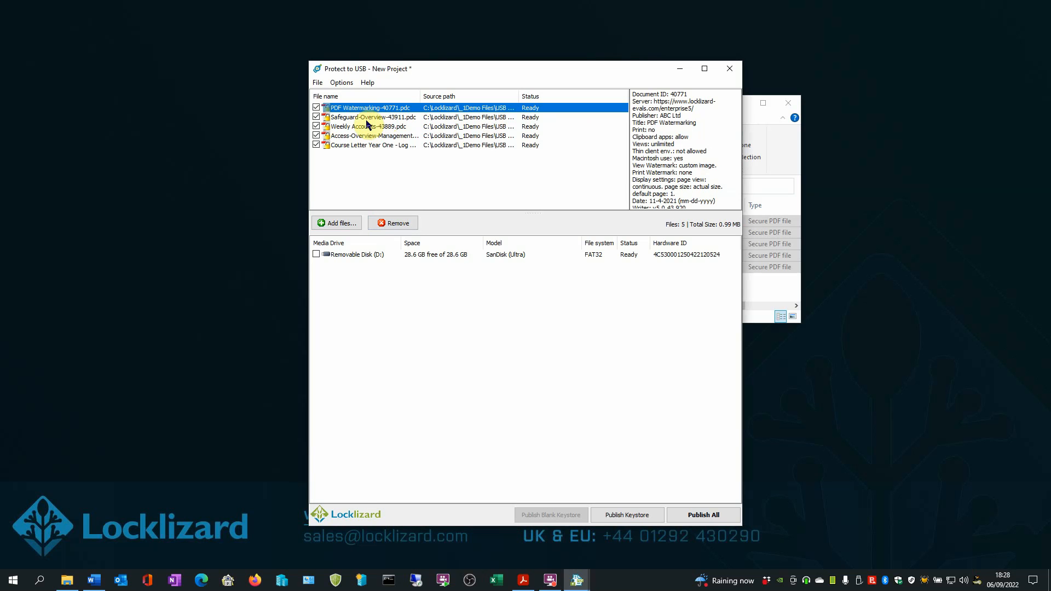
right_click(363, 110)
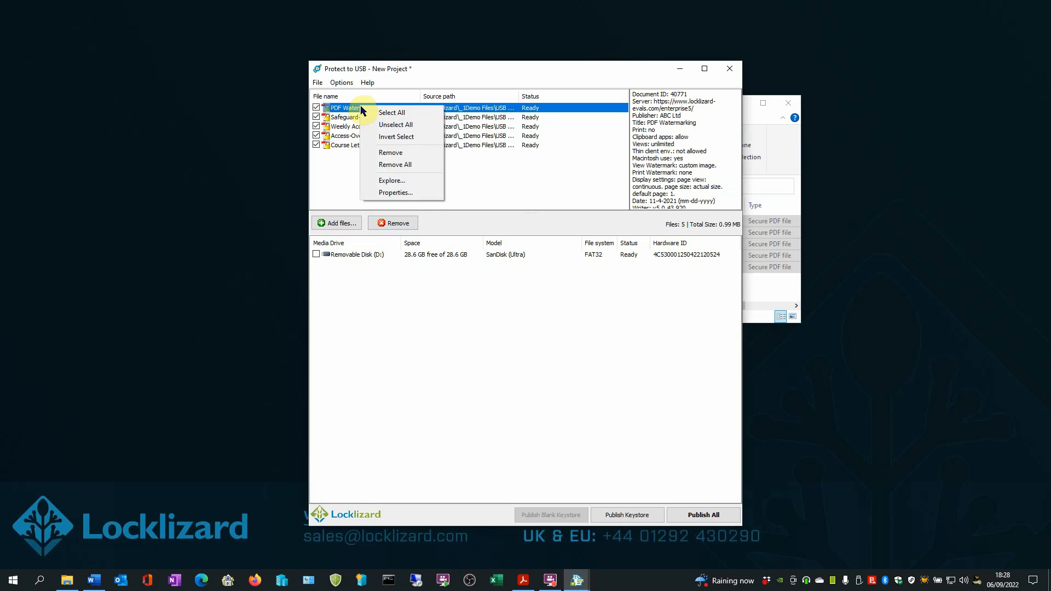
mouse_move(396, 153)
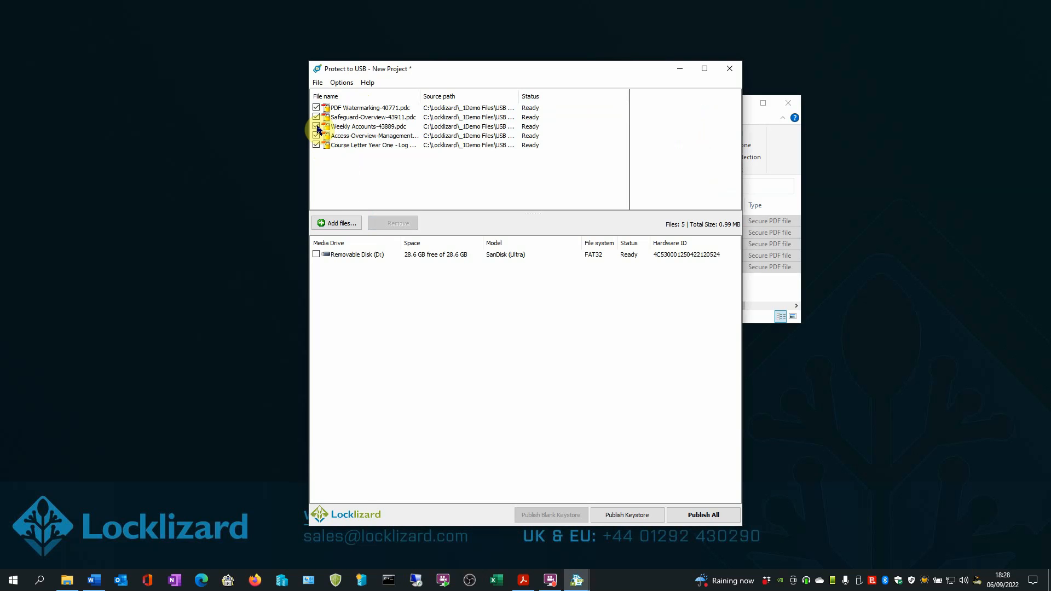
click(316, 126)
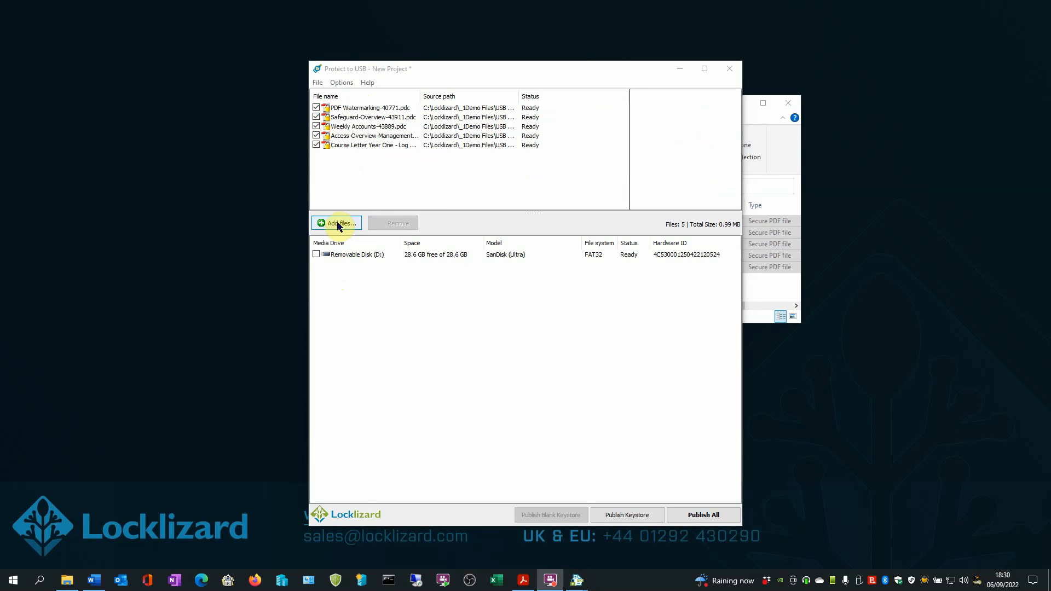
Add Course Letter Year One-41557.pdc from _1Demo Files, bringing the total to 1.25 MB
click(335, 222)
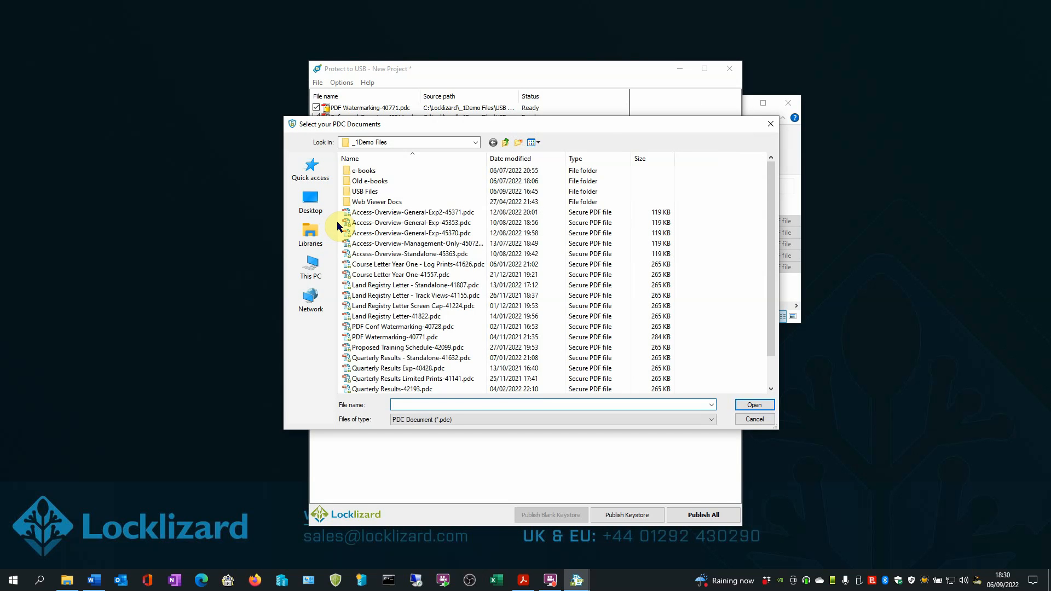
click(406, 274)
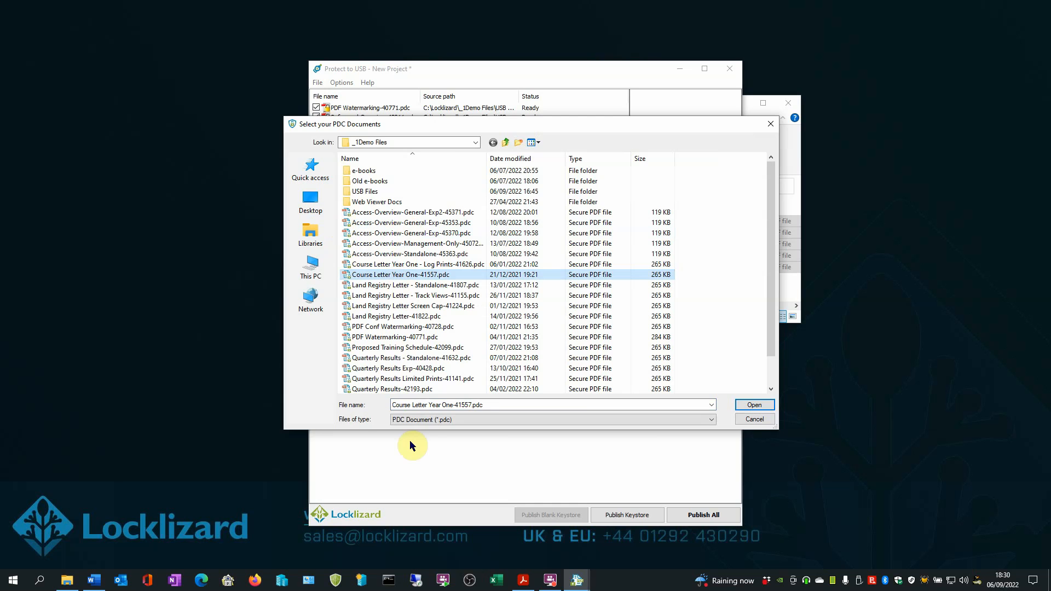
click(754, 405)
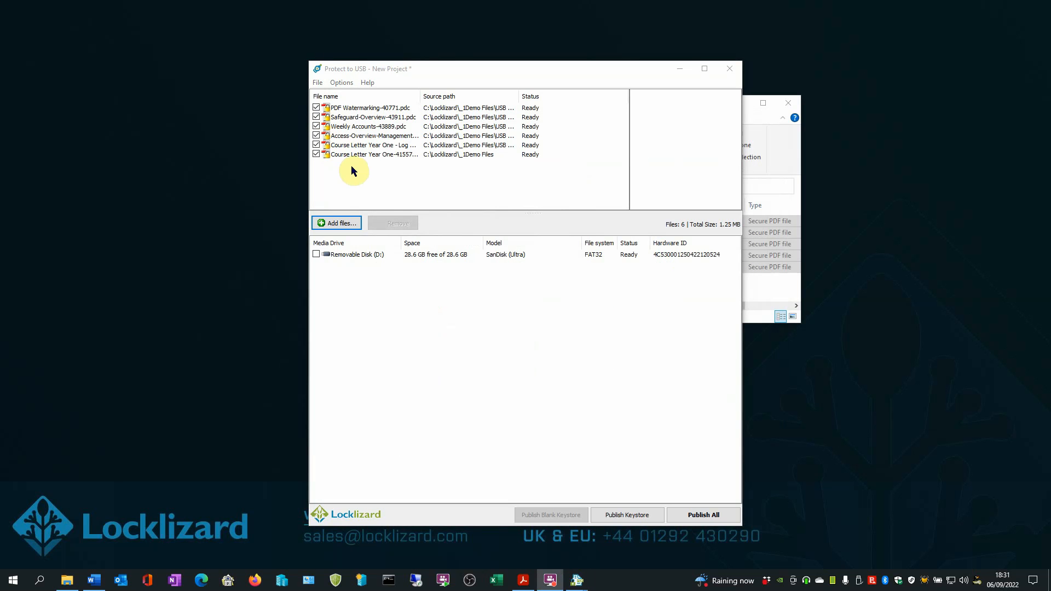
click(341, 82)
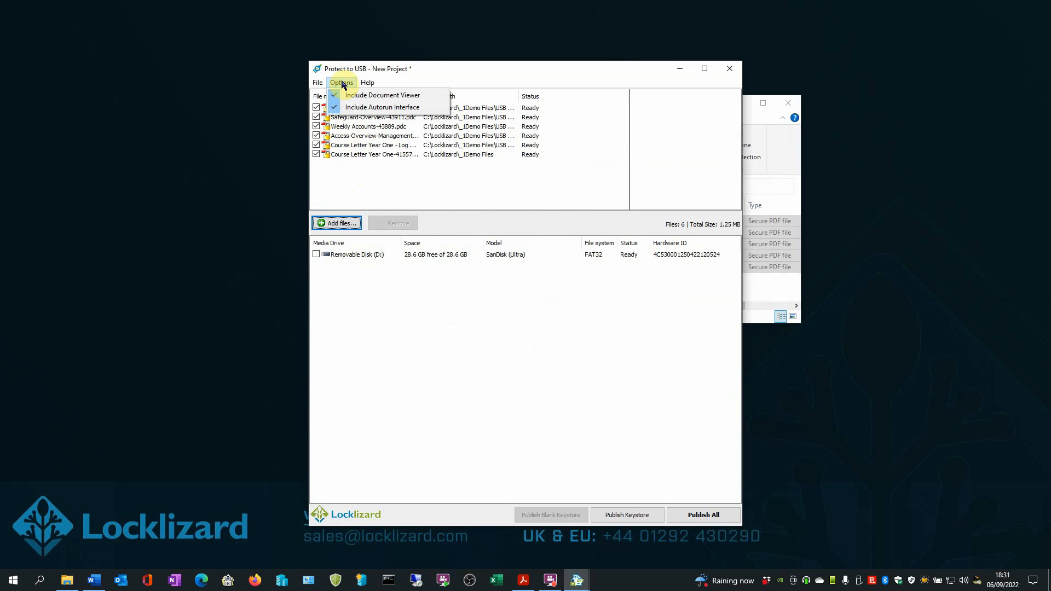
mouse_move(382, 95)
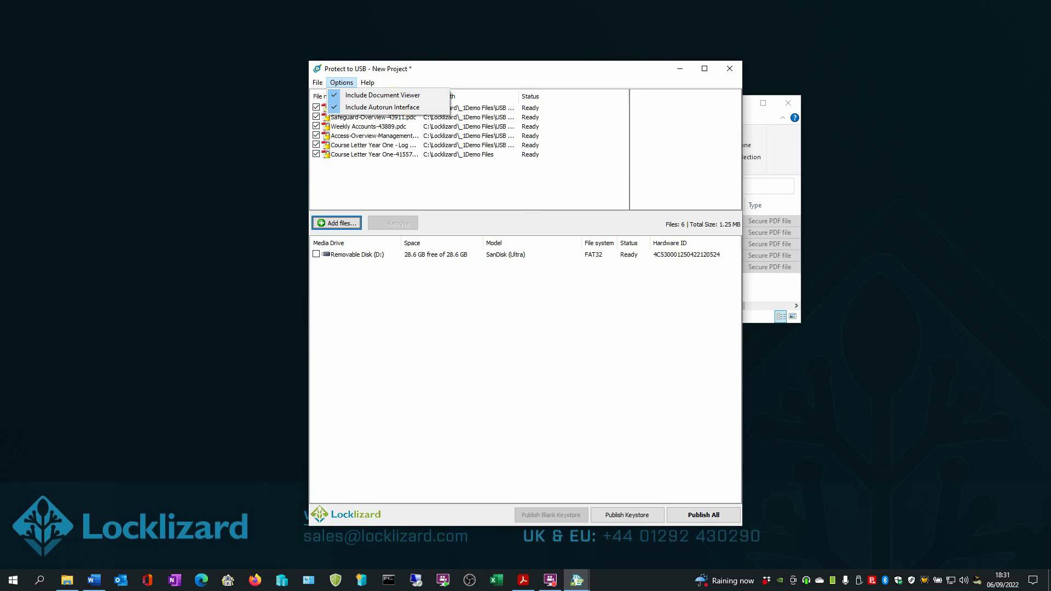
mouse_move(355, 107)
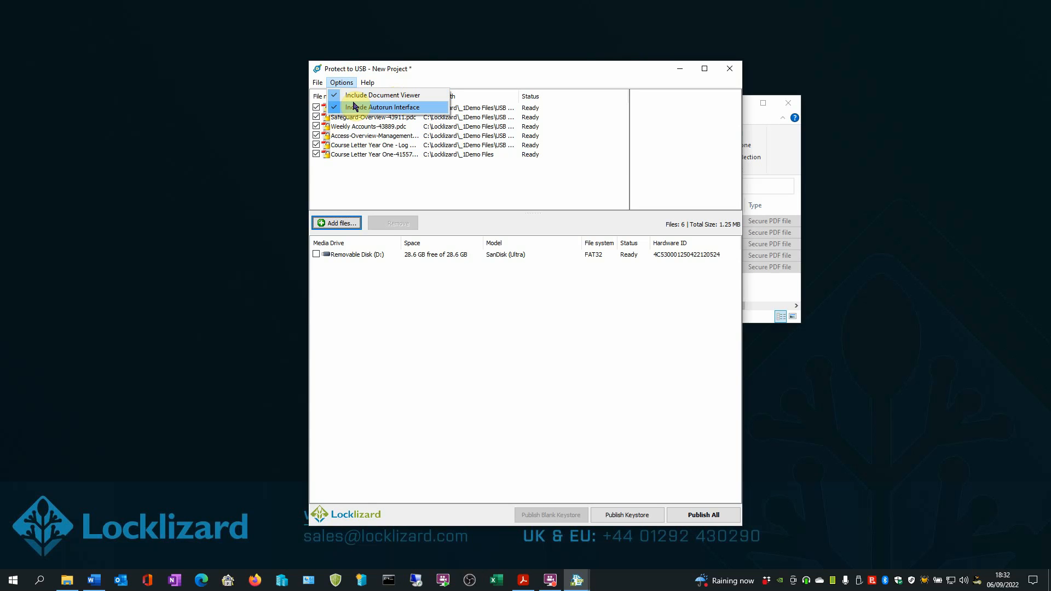
click(387, 107)
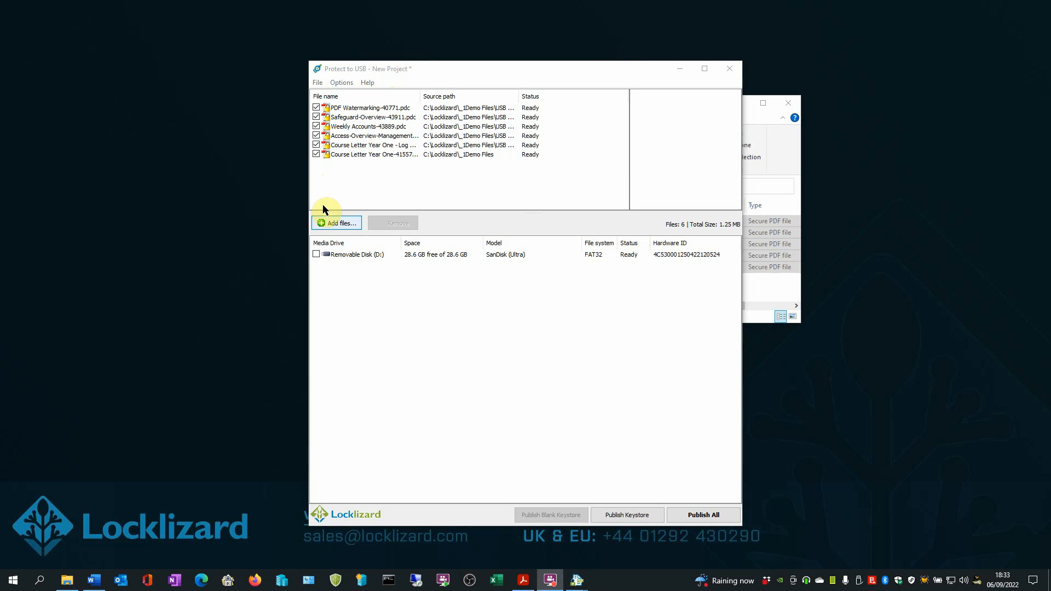
mouse_move(317, 255)
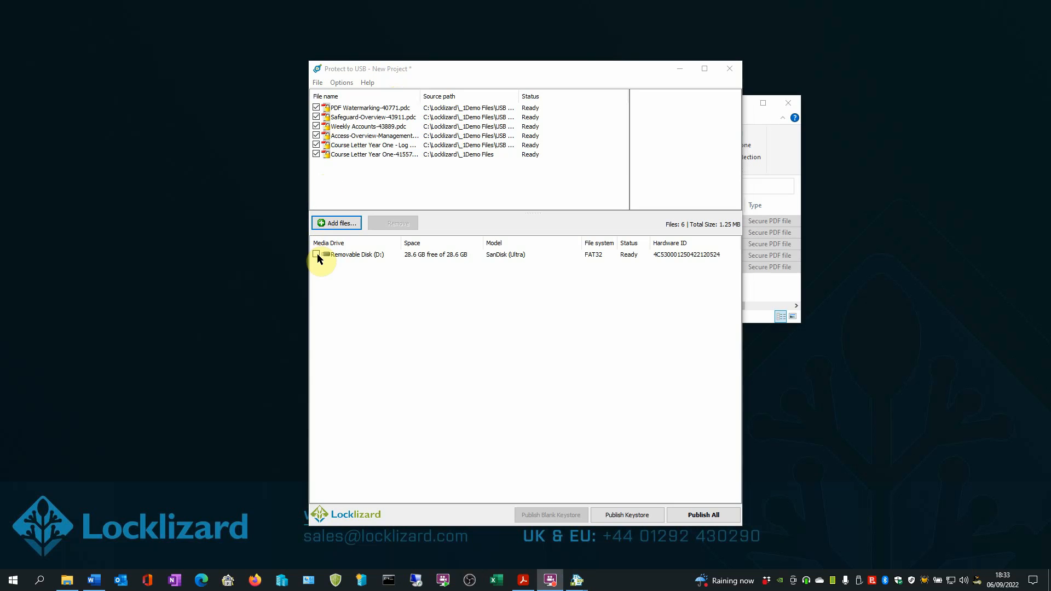
Tick Removable Disk (D:) as the publish target for the six ready files
click(317, 254)
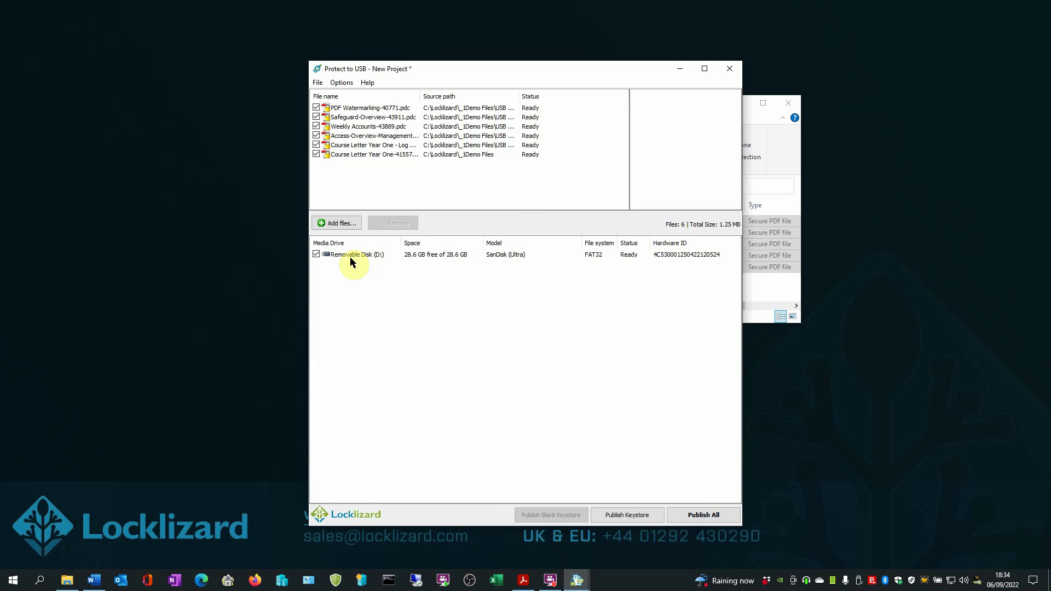
mouse_move(368, 260)
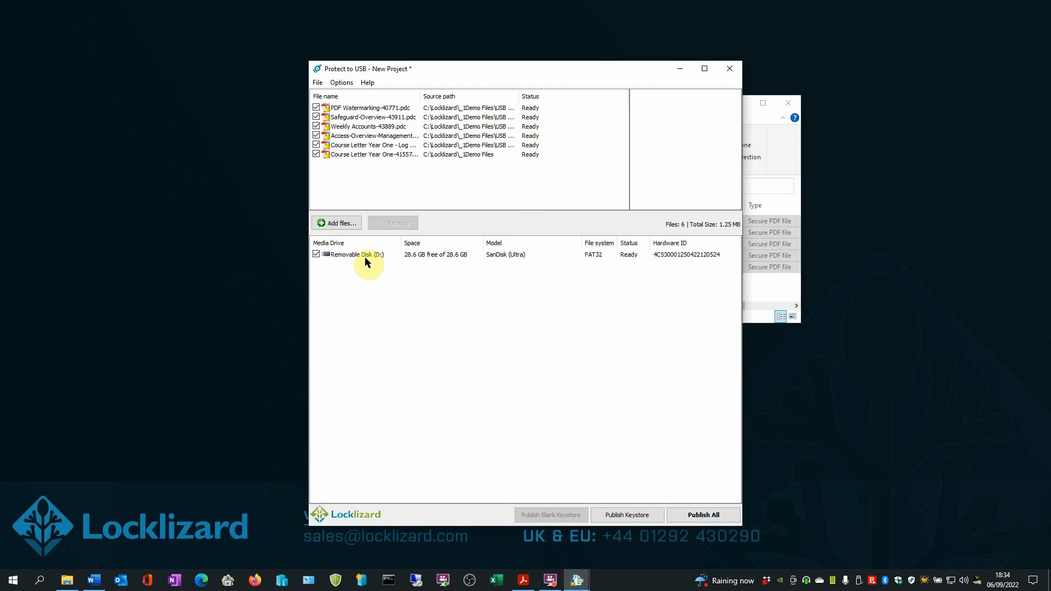
mouse_move(431, 266)
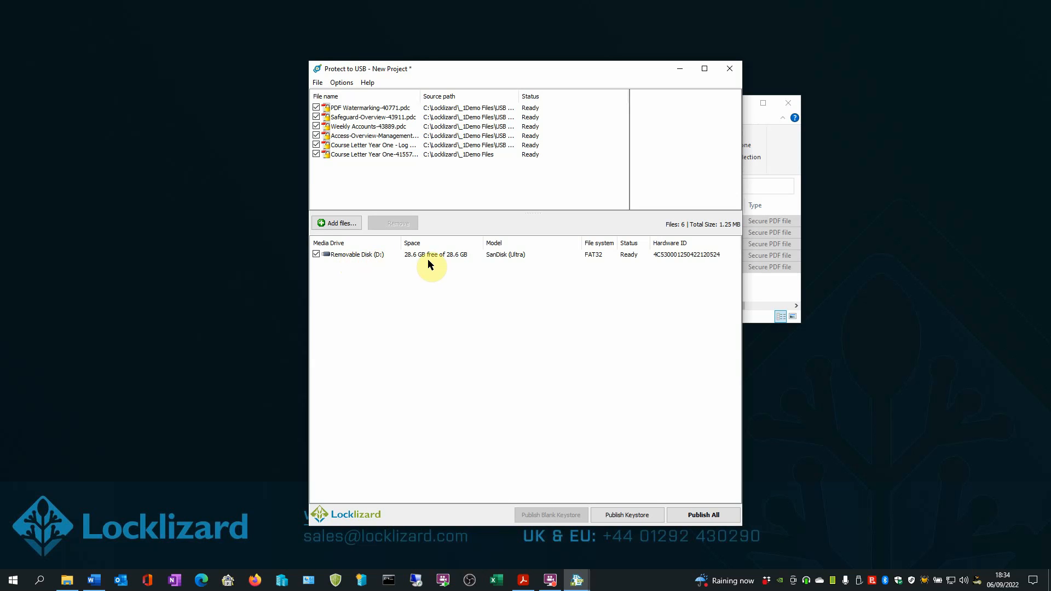
mouse_move(502, 269)
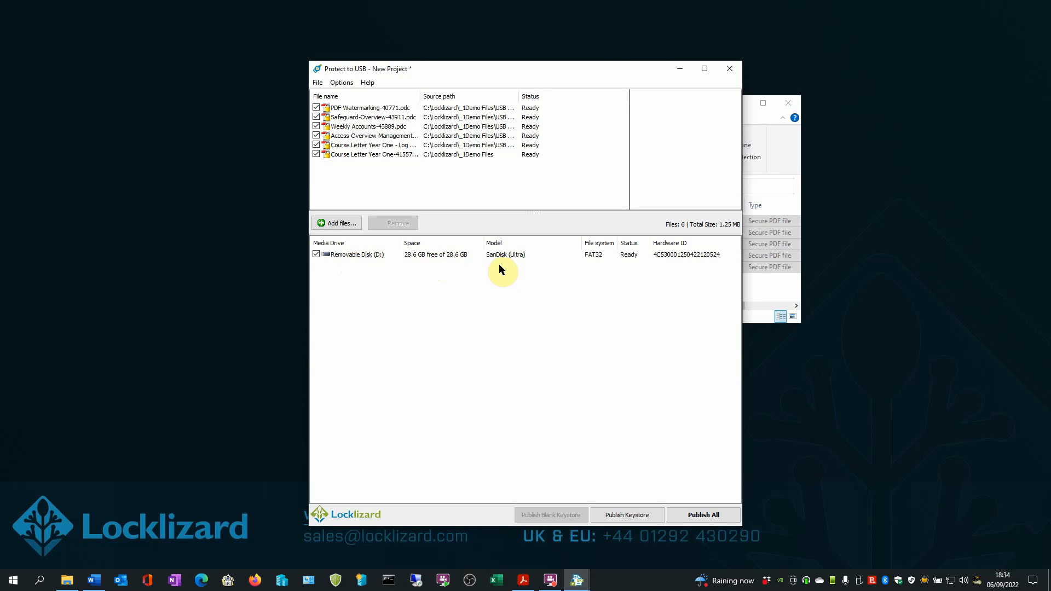
mouse_move(595, 268)
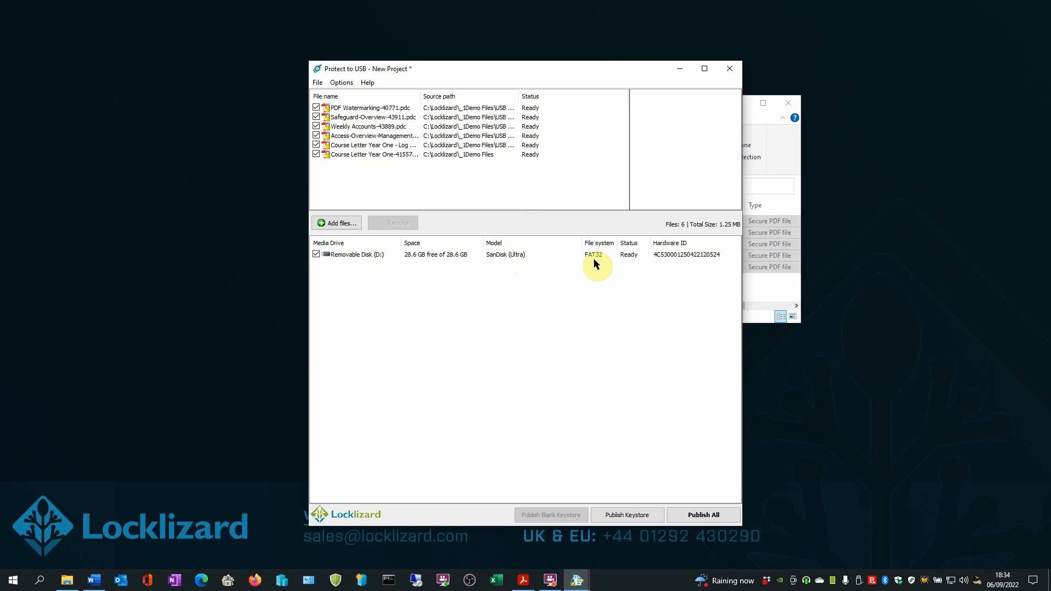
mouse_move(669, 263)
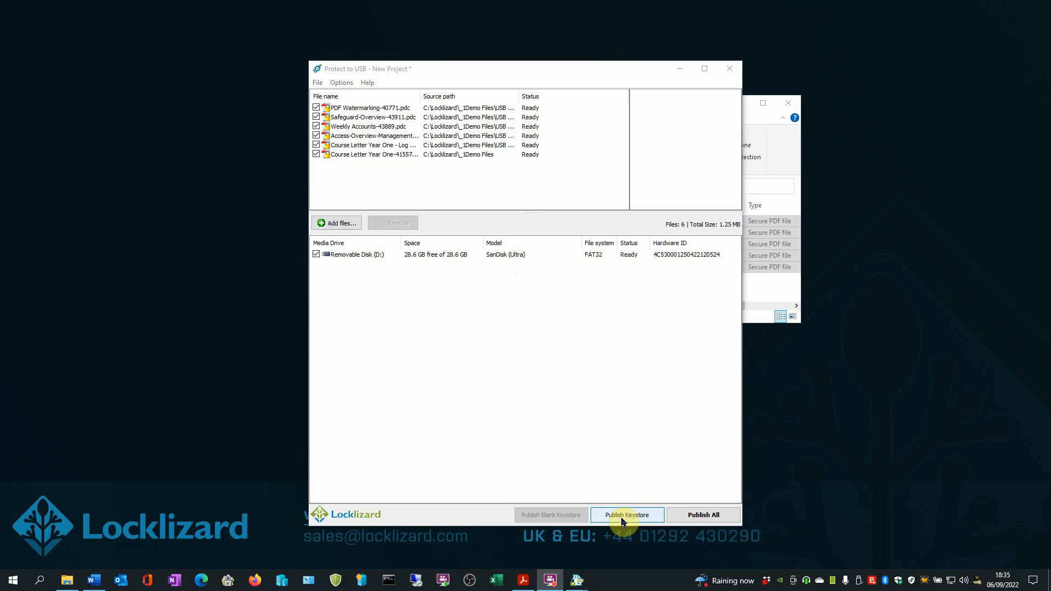
mouse_move(688, 521)
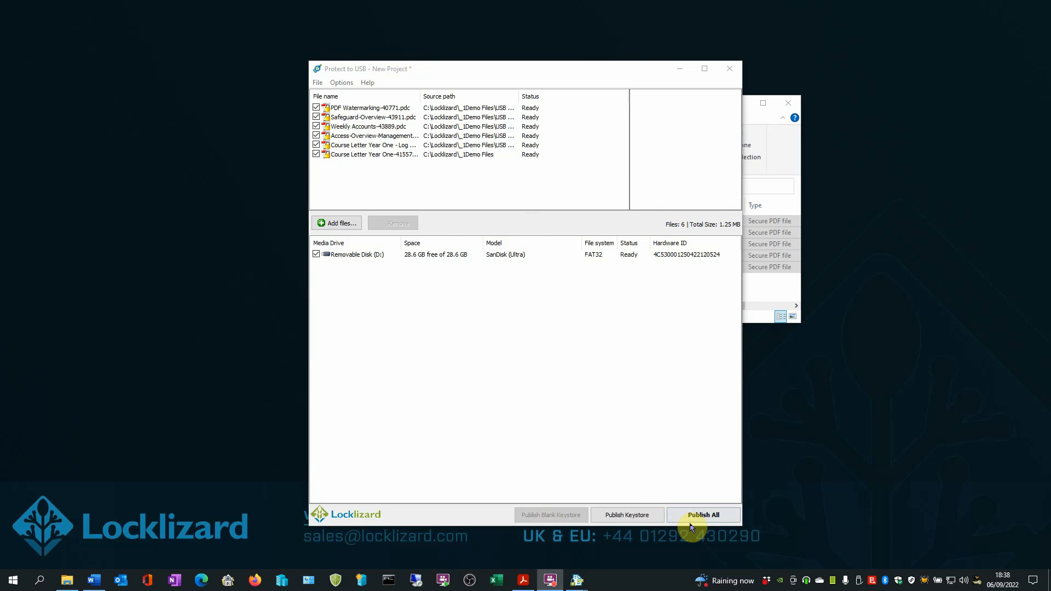
Publish all six files to removable disk D: until the log reports All Done
click(703, 515)
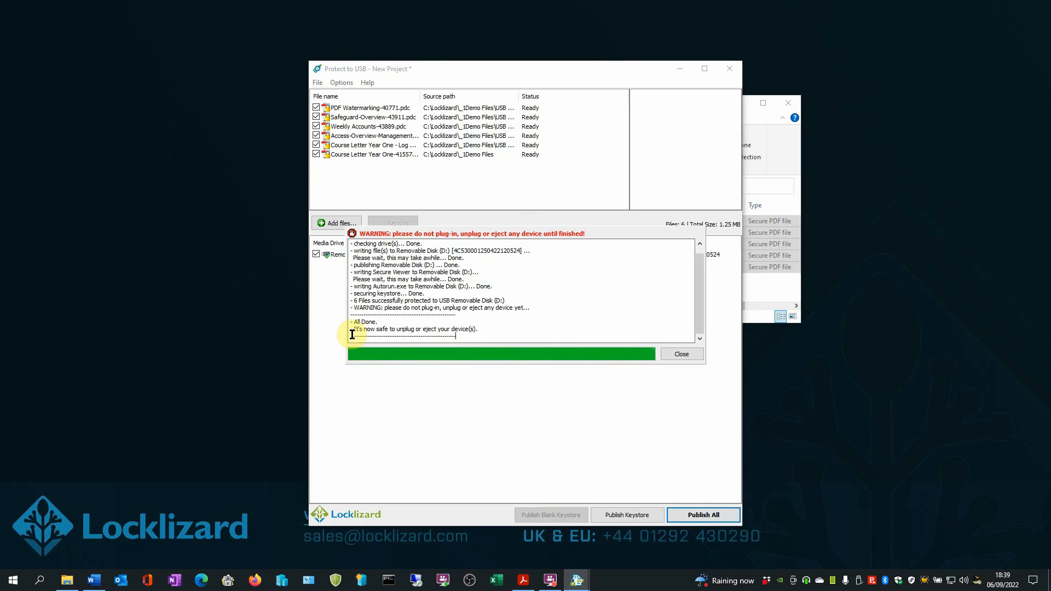
mouse_move(417, 342)
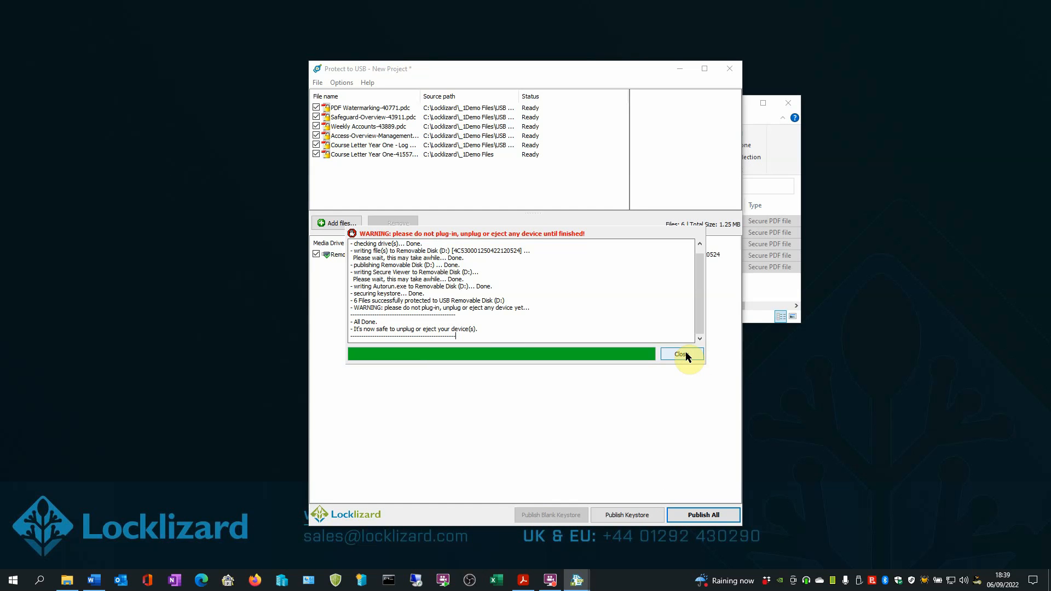
Close the publishing log and the project window without saving the changes
click(682, 354)
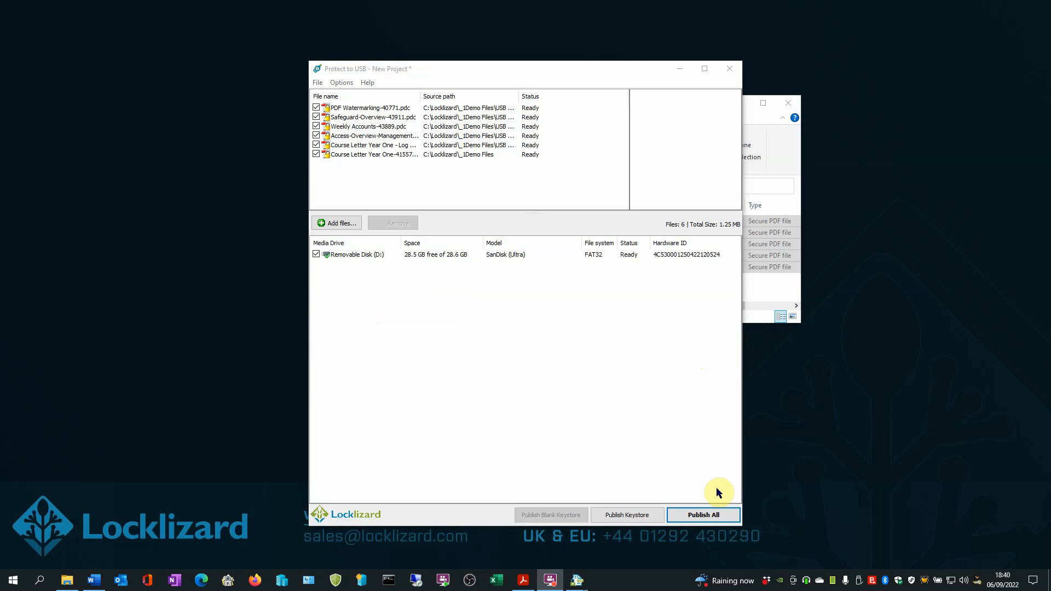
mouse_move(720, 250)
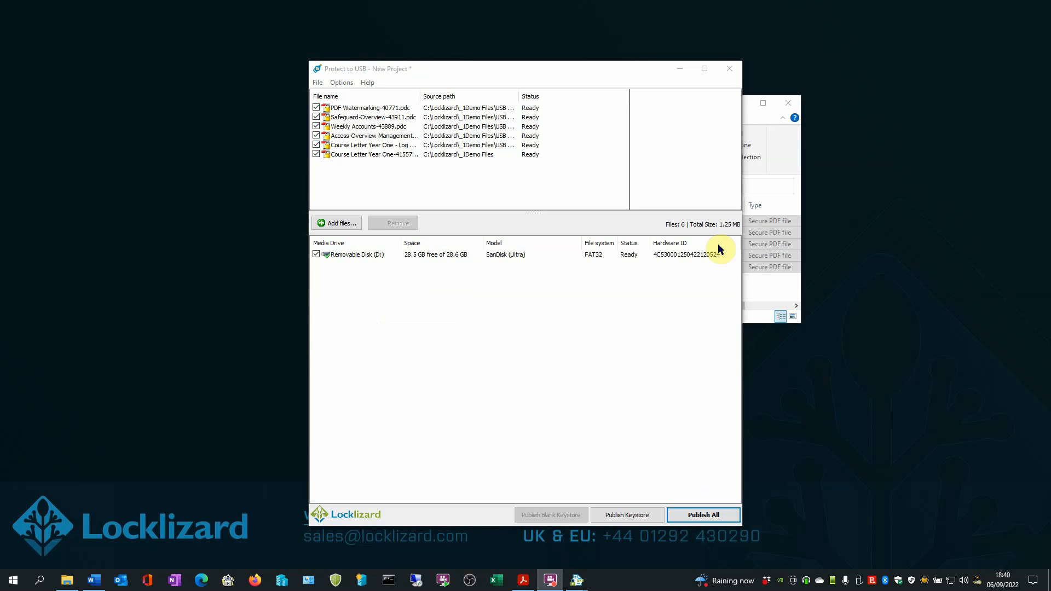
click(729, 68)
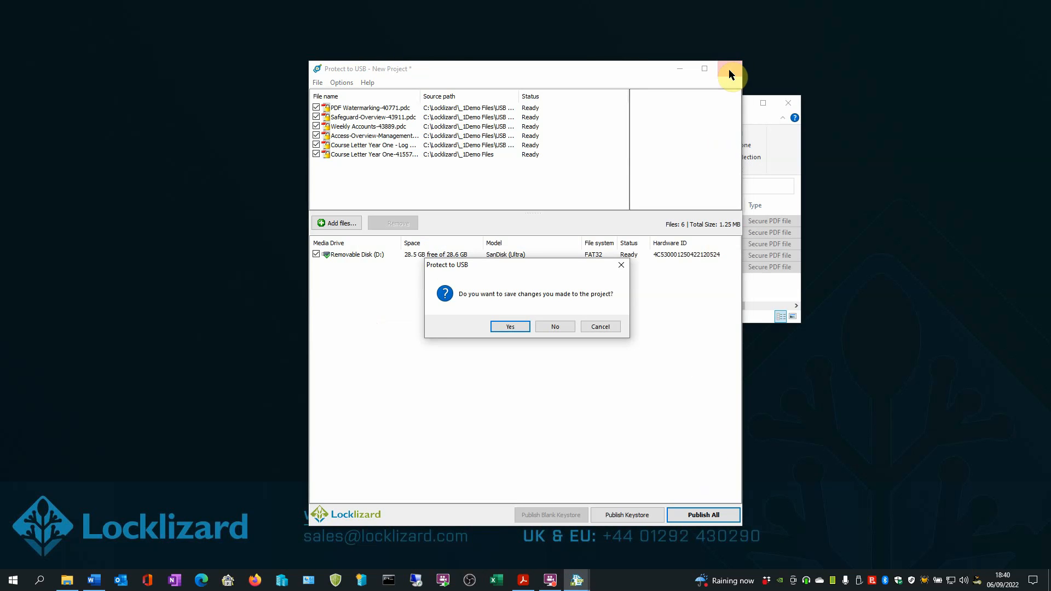
mouse_move(633, 297)
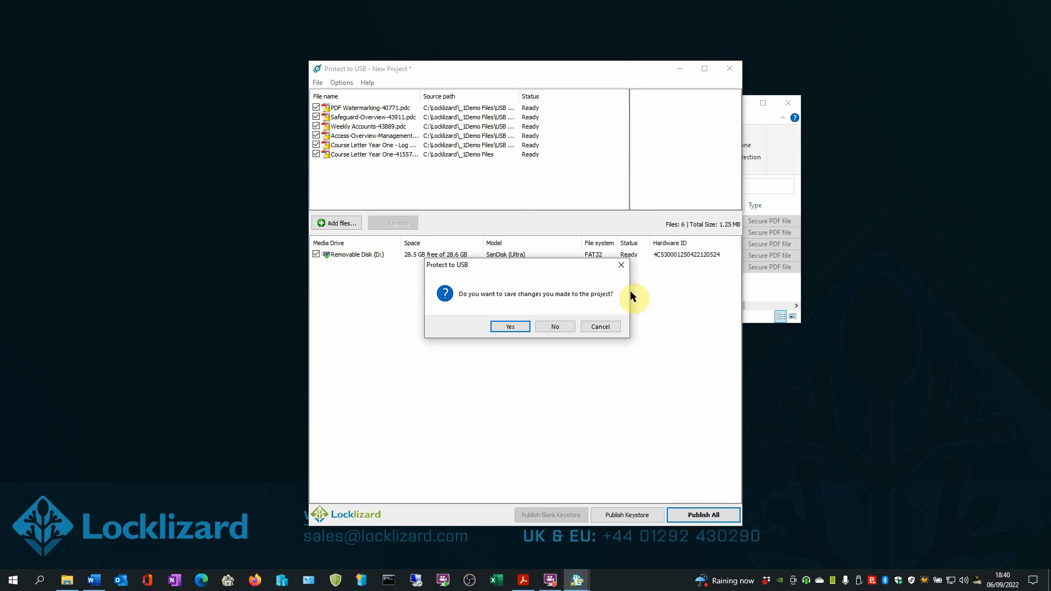
mouse_move(592, 309)
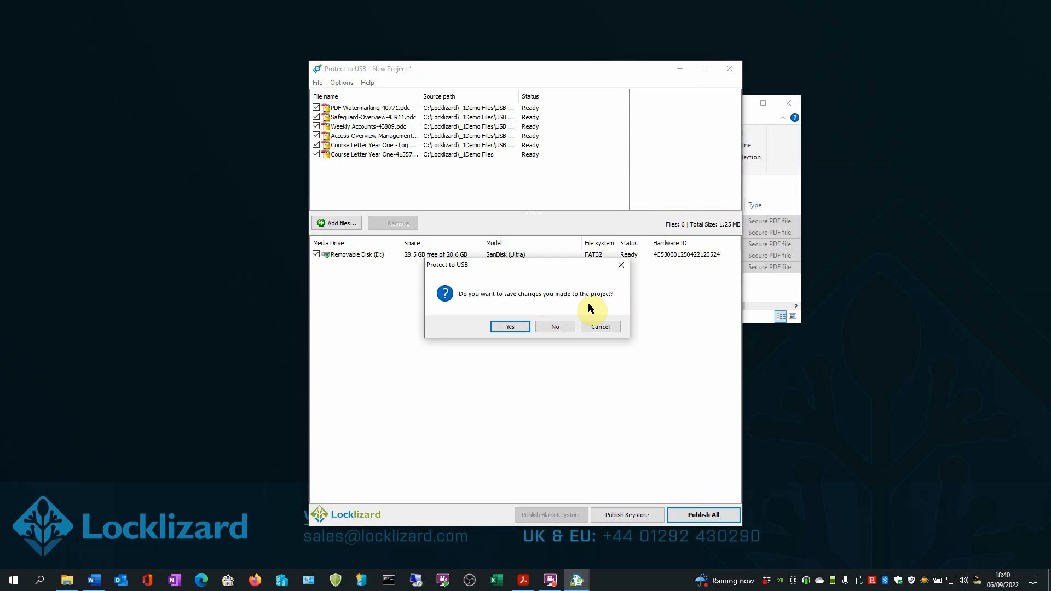
mouse_move(555, 326)
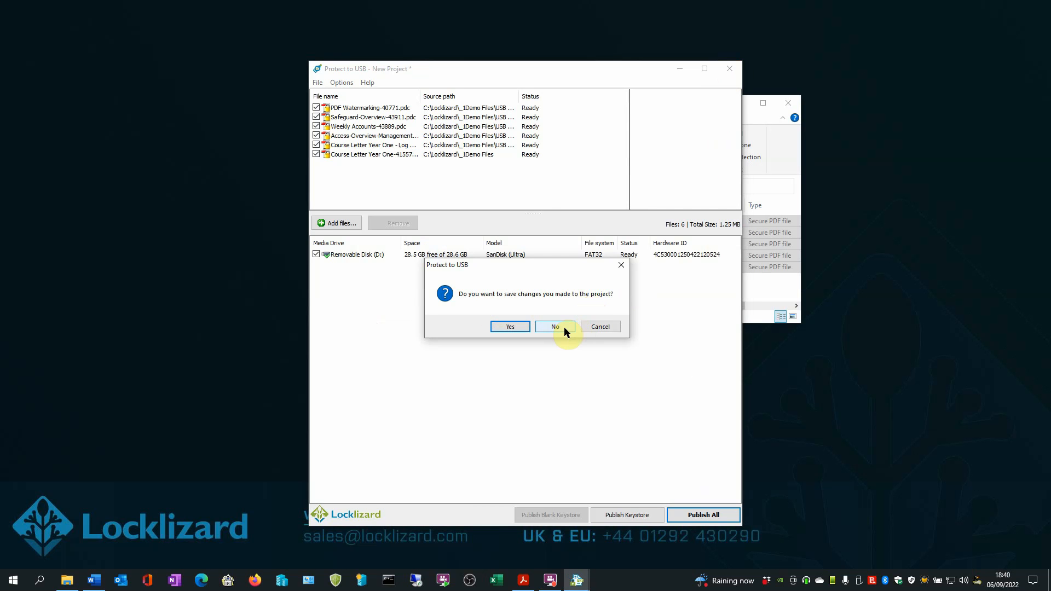
click(555, 326)
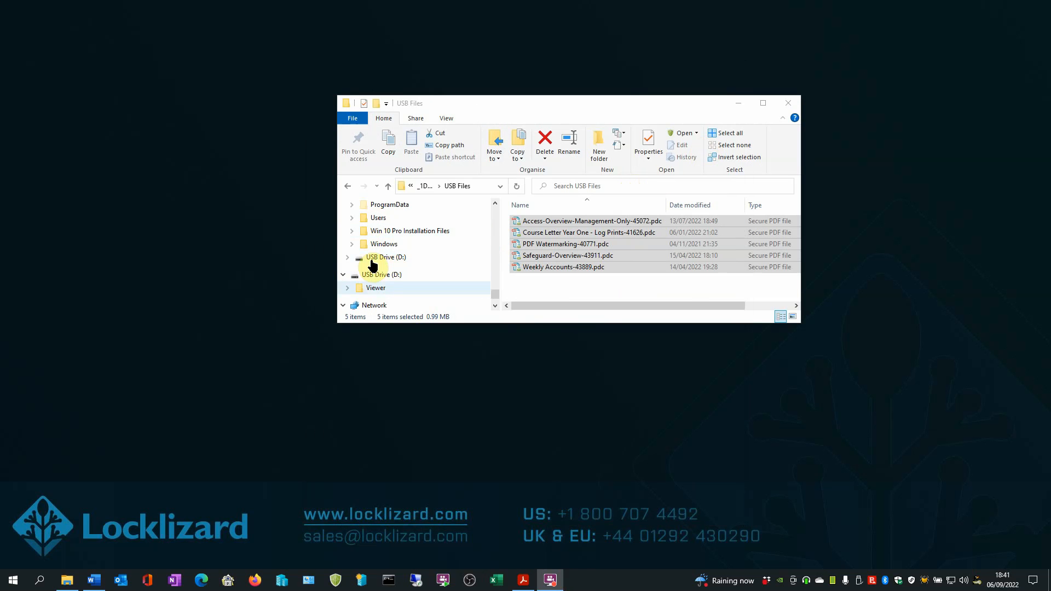
Show USB Drive (D:) and launch View Documents.exe from it
click(387, 256)
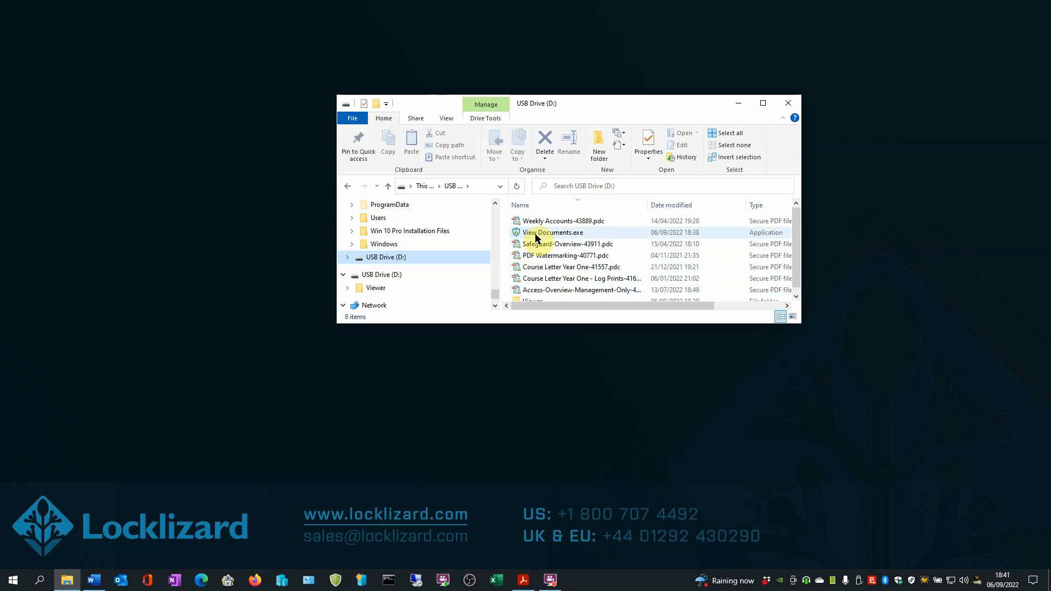
mouse_move(581, 236)
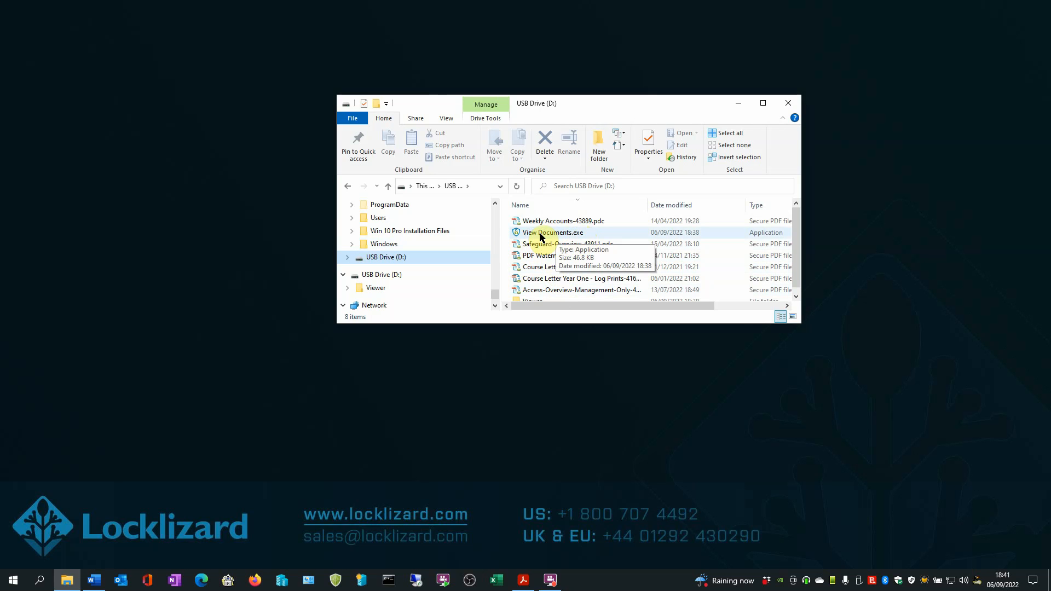
click(552, 232)
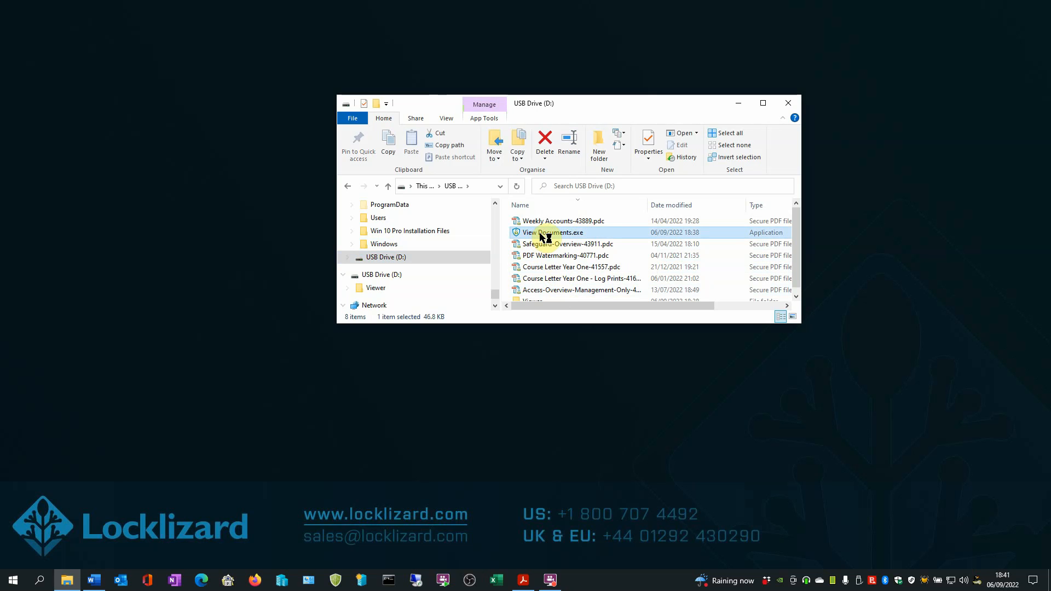
double_click(555, 232)
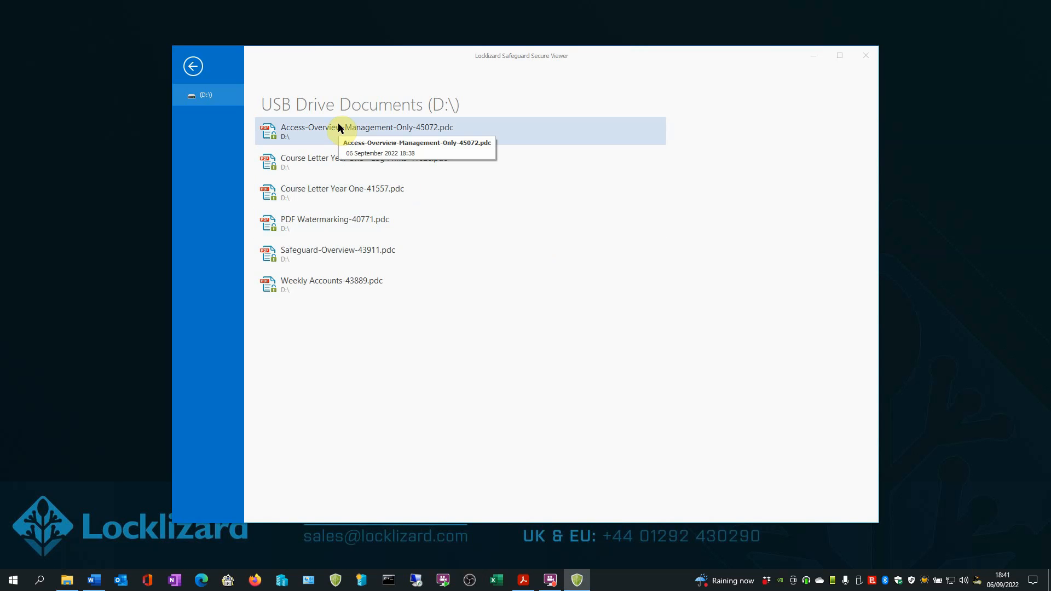
mouse_move(325, 188)
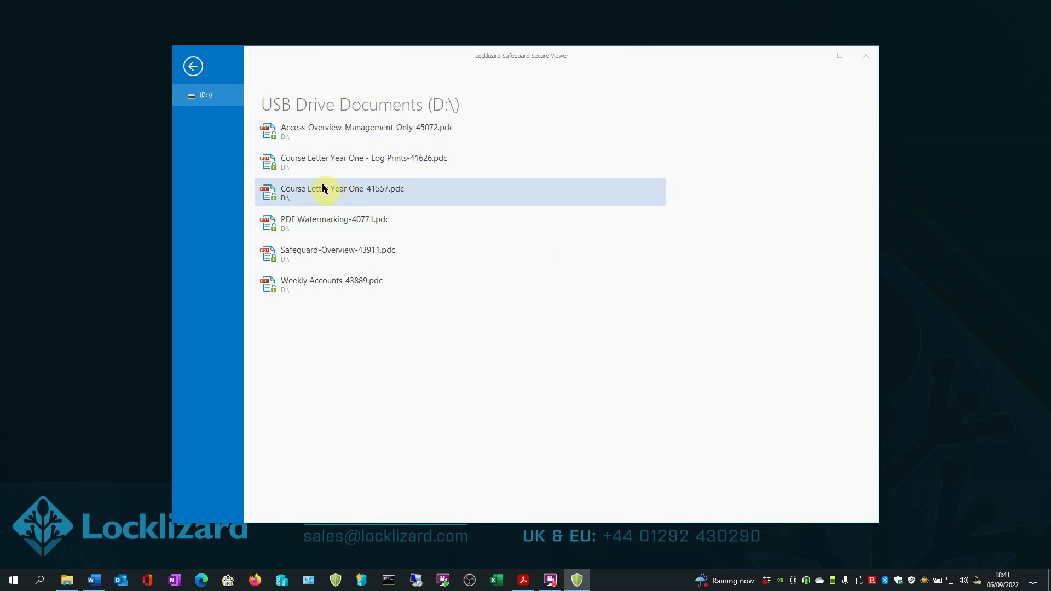
mouse_move(315, 248)
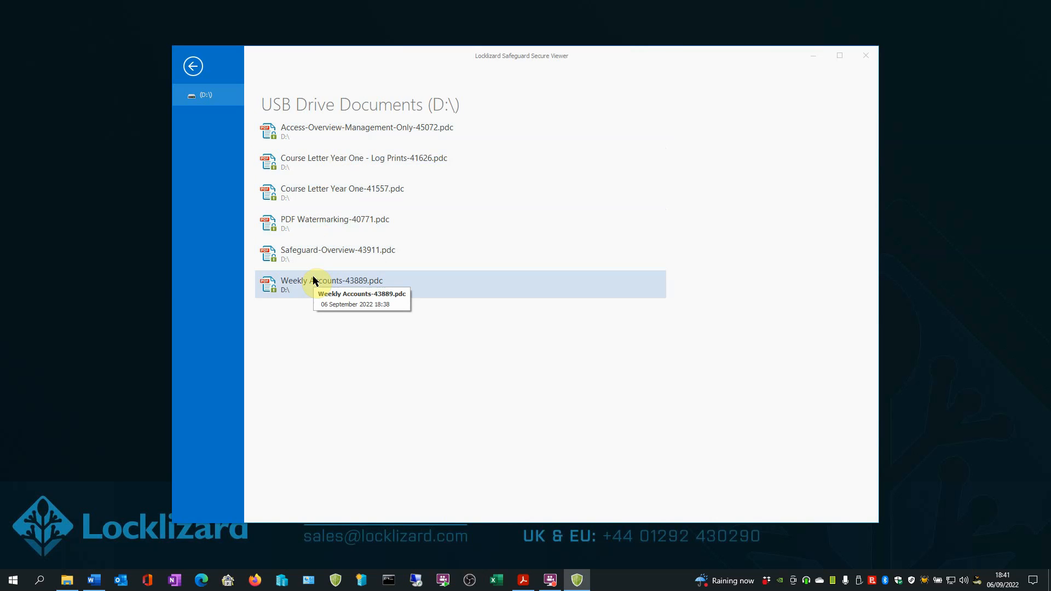
Open a document from the six listed under USB Drive Documents
double_click(316, 280)
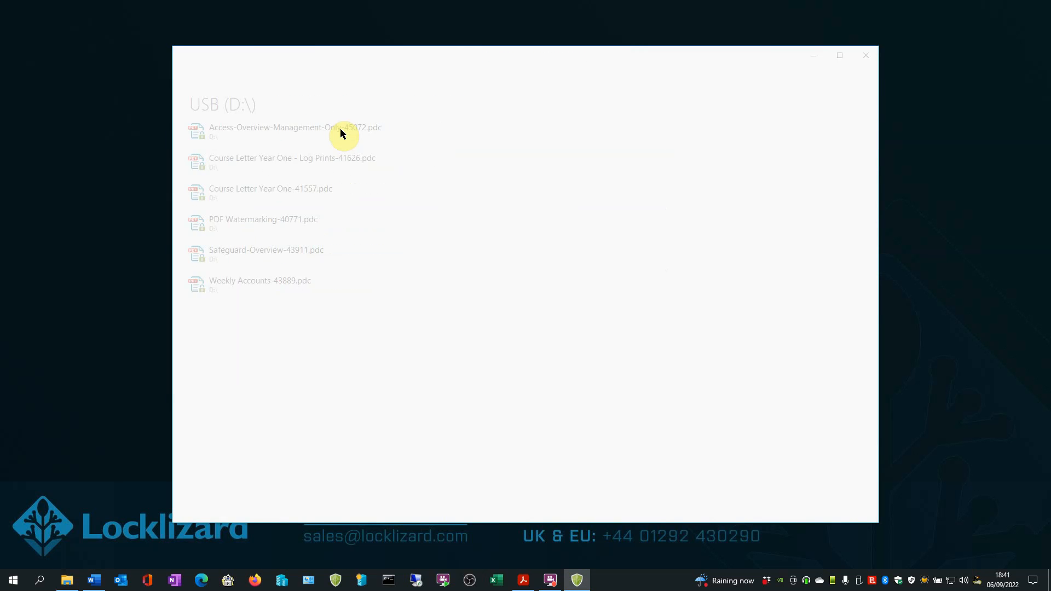
double_click(317, 127)
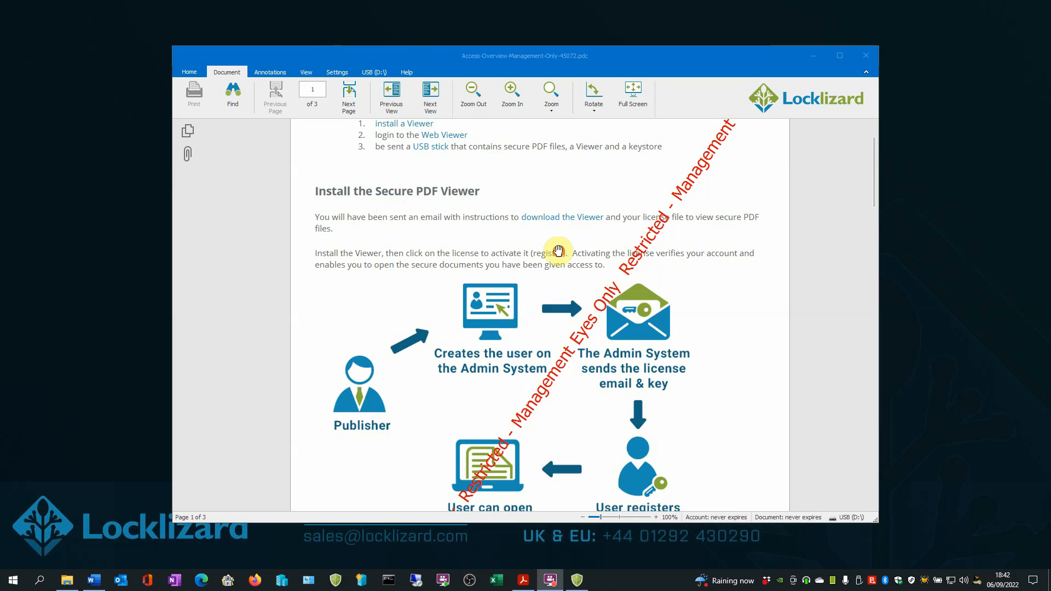
scroll(down, 3)
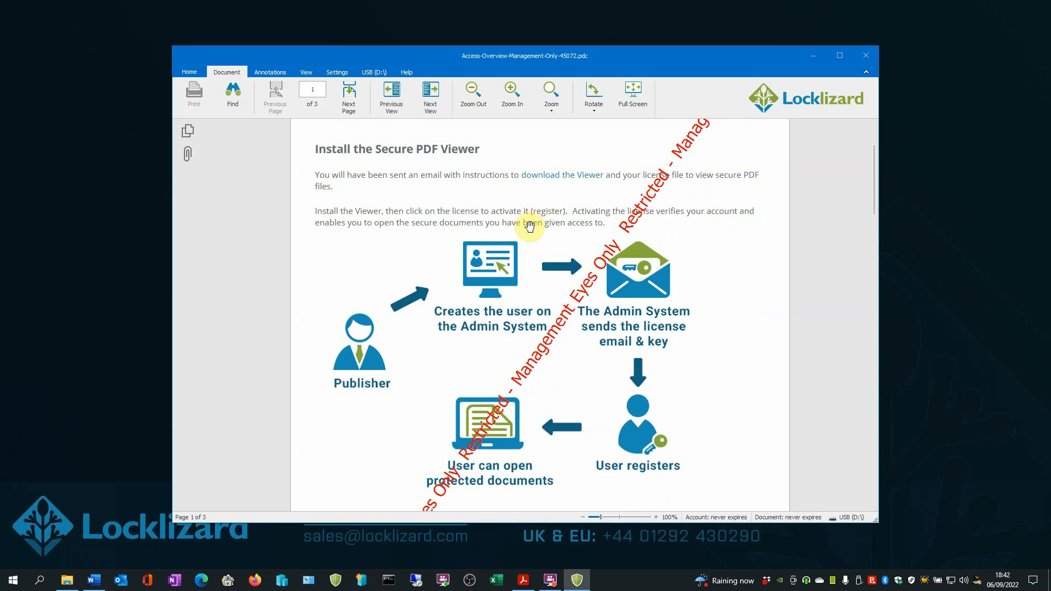
scroll(down, 3)
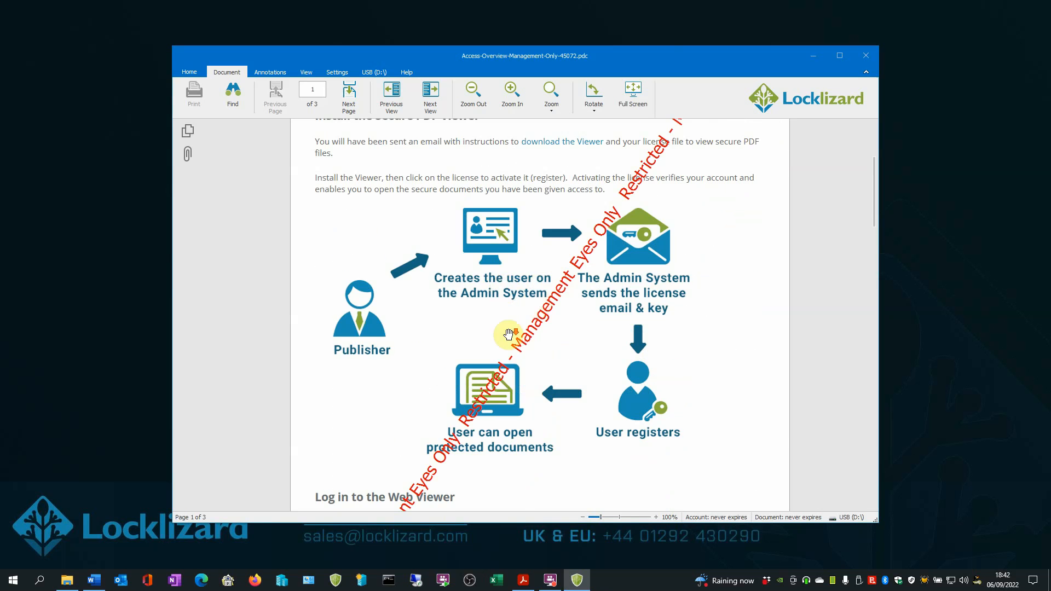
scroll(down, 3)
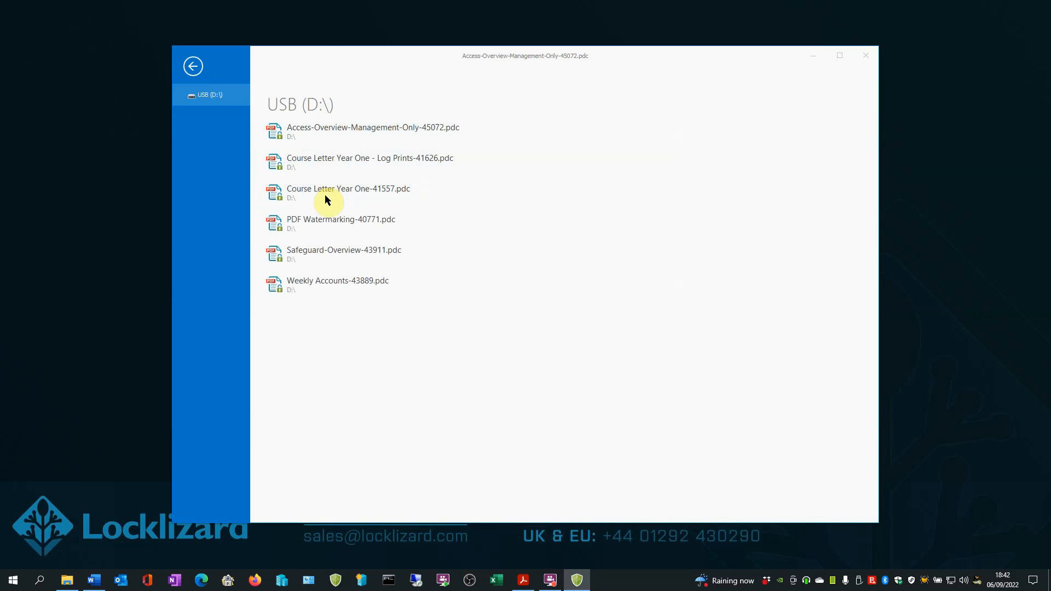
Read through PDF Watermarking-40771.pdc with its Confidential watermark, then close the viewer
double_click(341, 220)
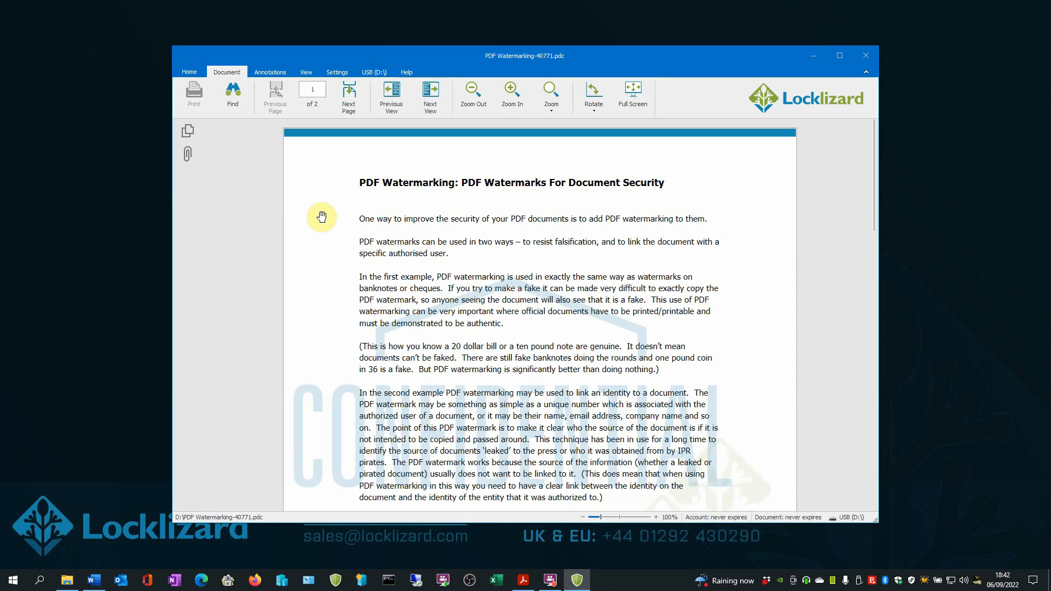
scroll(down, 3)
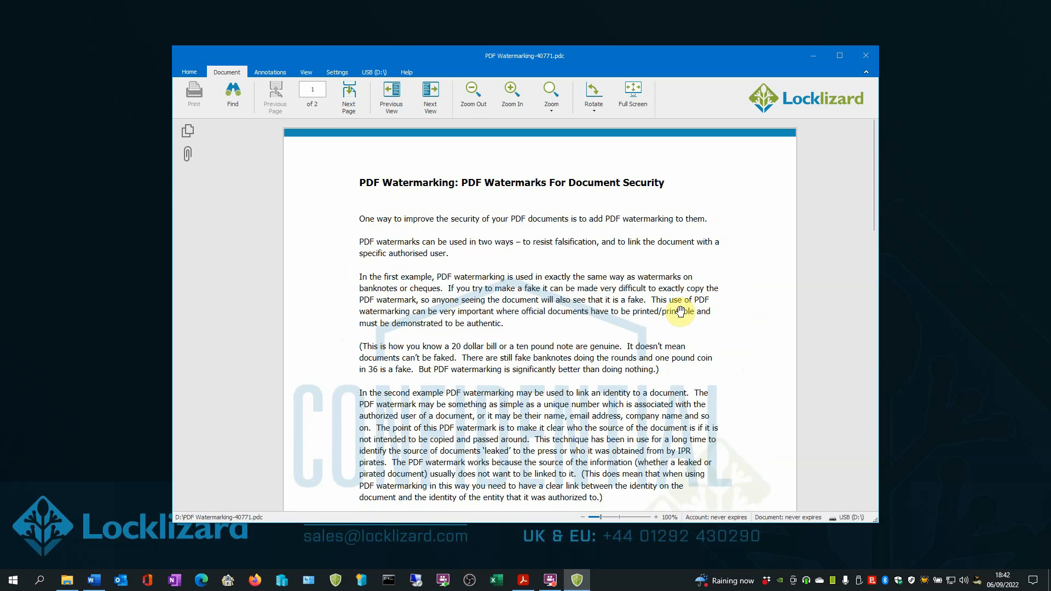
scroll(down, 3)
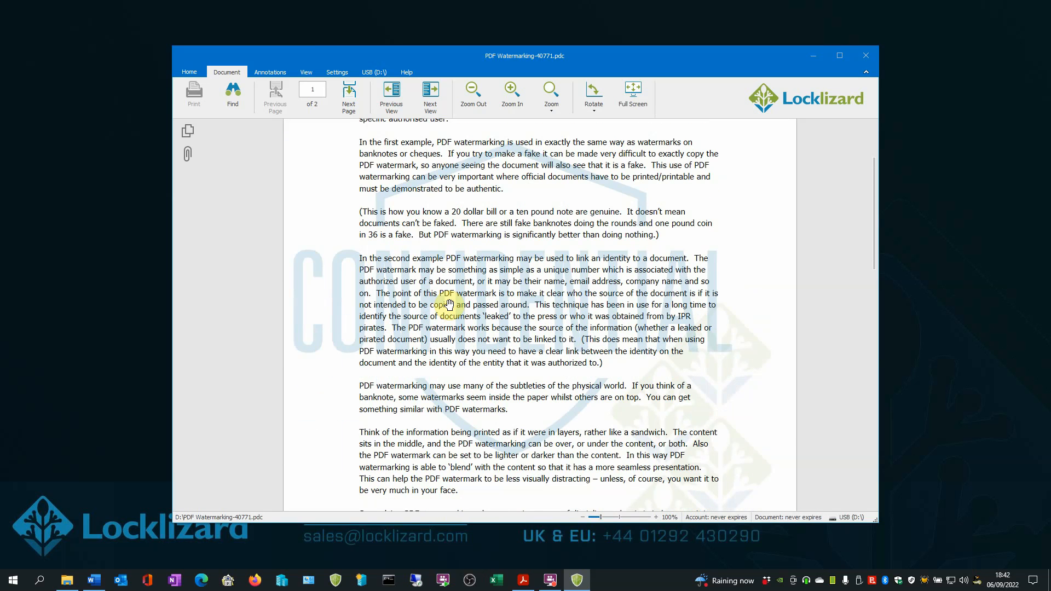
scroll(down, 3)
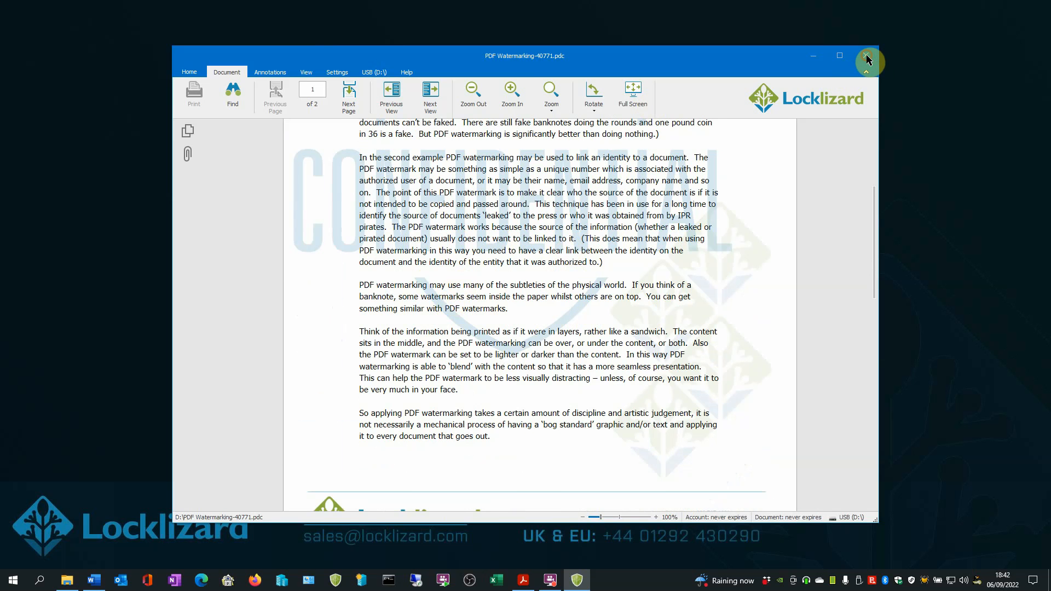
click(866, 56)
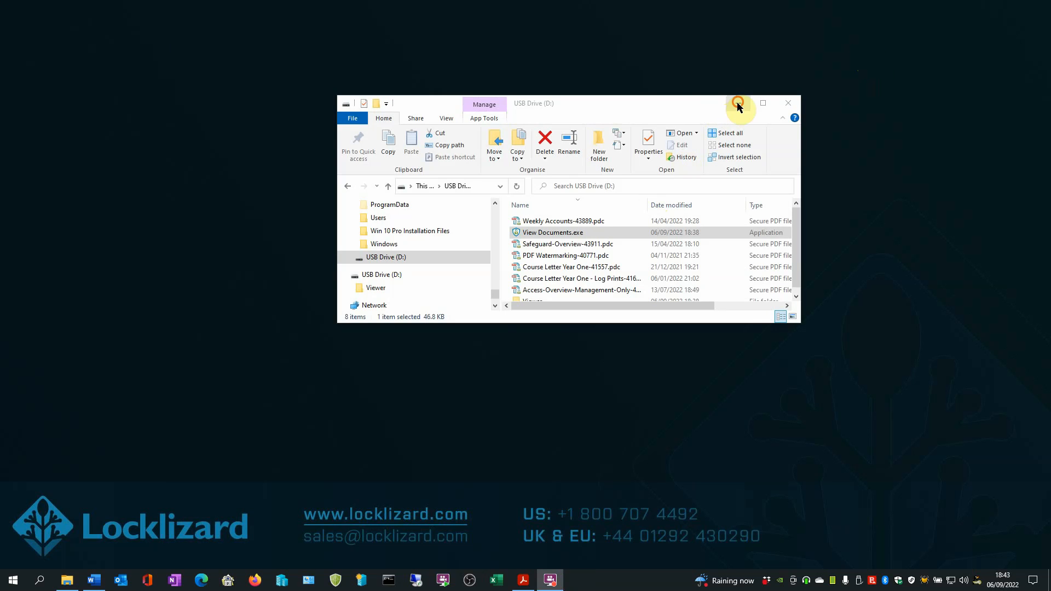